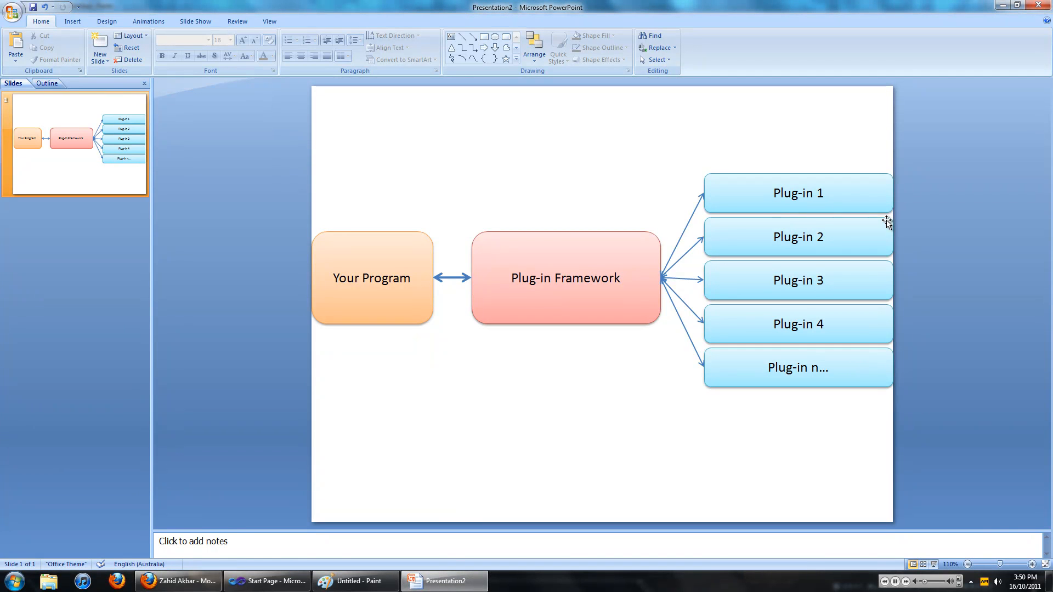
mouse_move(883, 231)
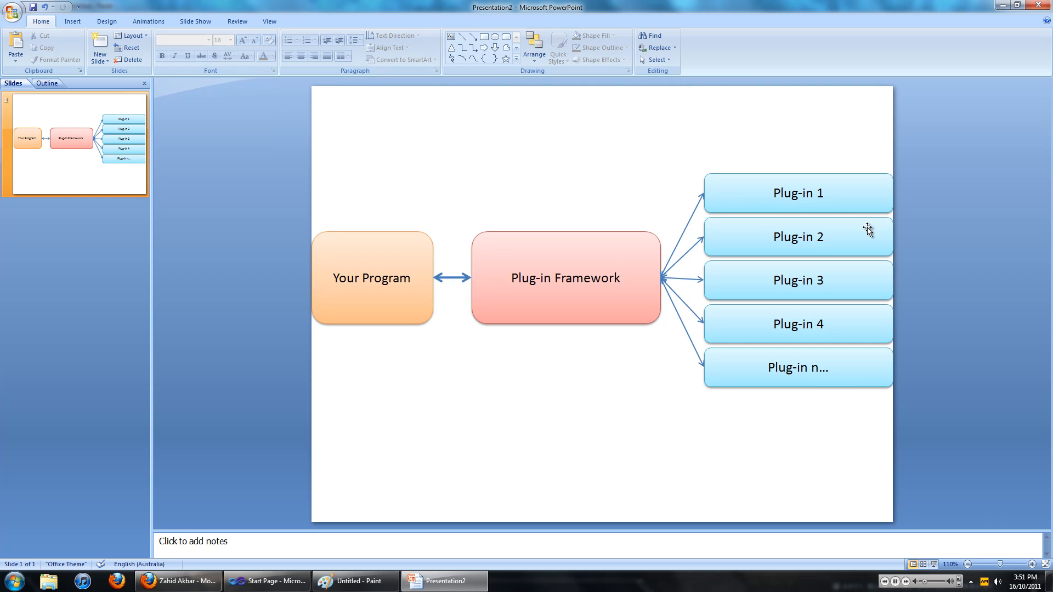
mouse_move(866, 229)
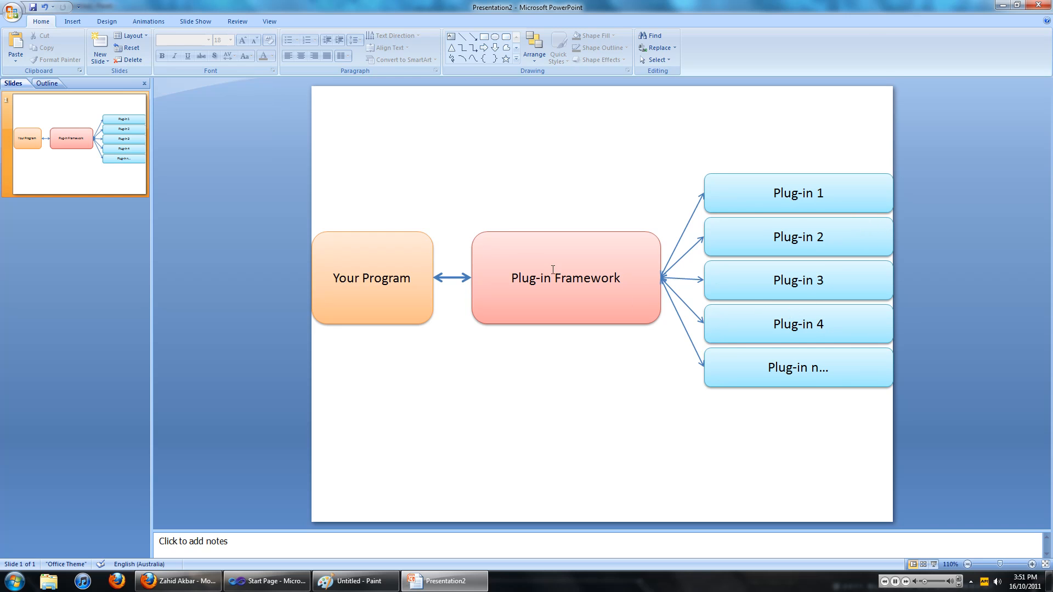
mouse_move(456, 227)
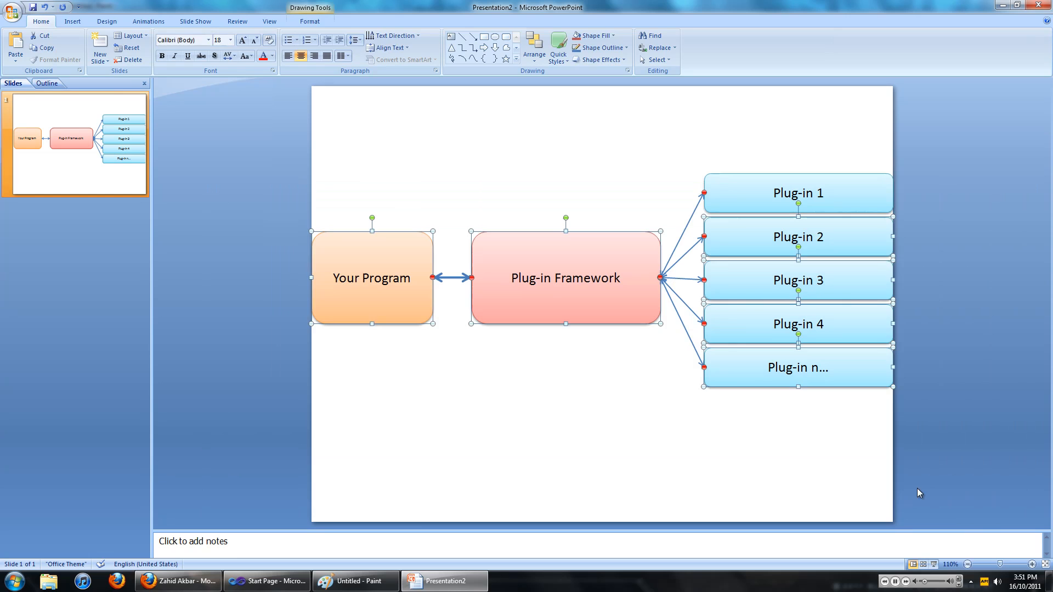
Select the Your Program and Plug-in 1 boxes in the diagram, then return to Visual Studio.
left_click(244, 182)
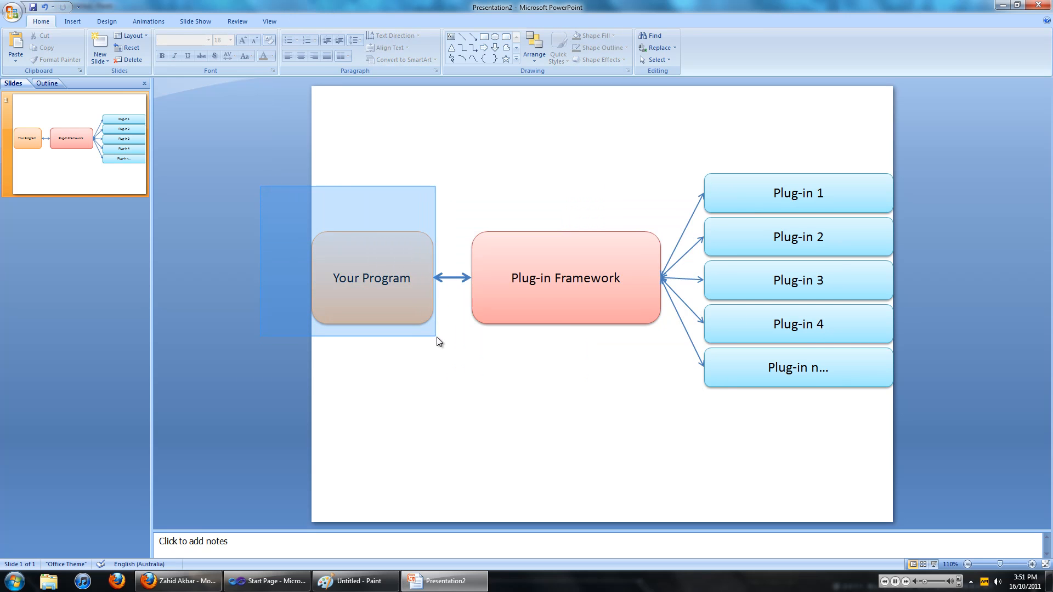
left_click(371, 277)
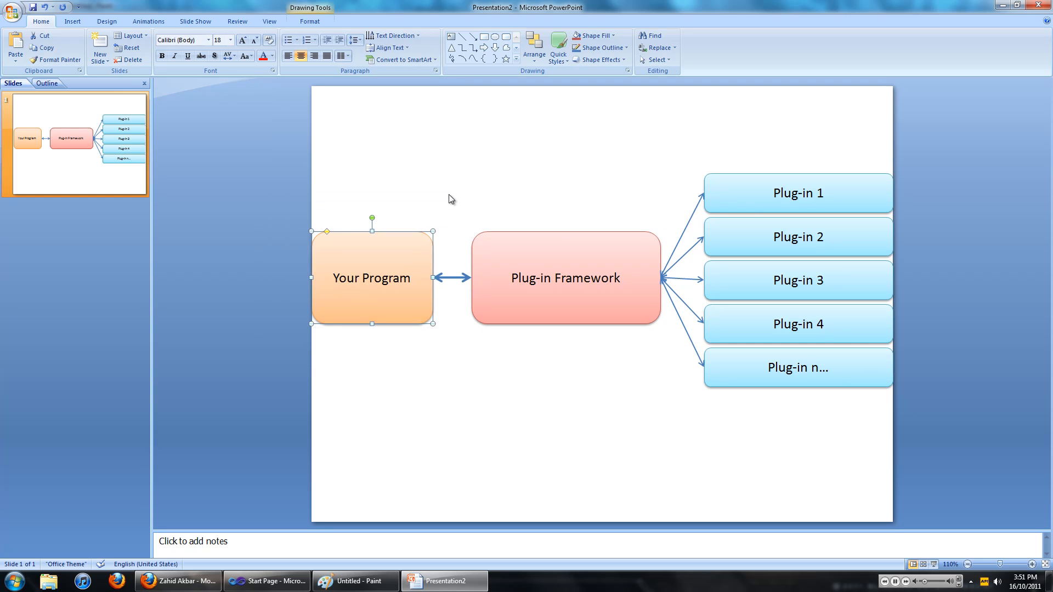
mouse_move(448, 205)
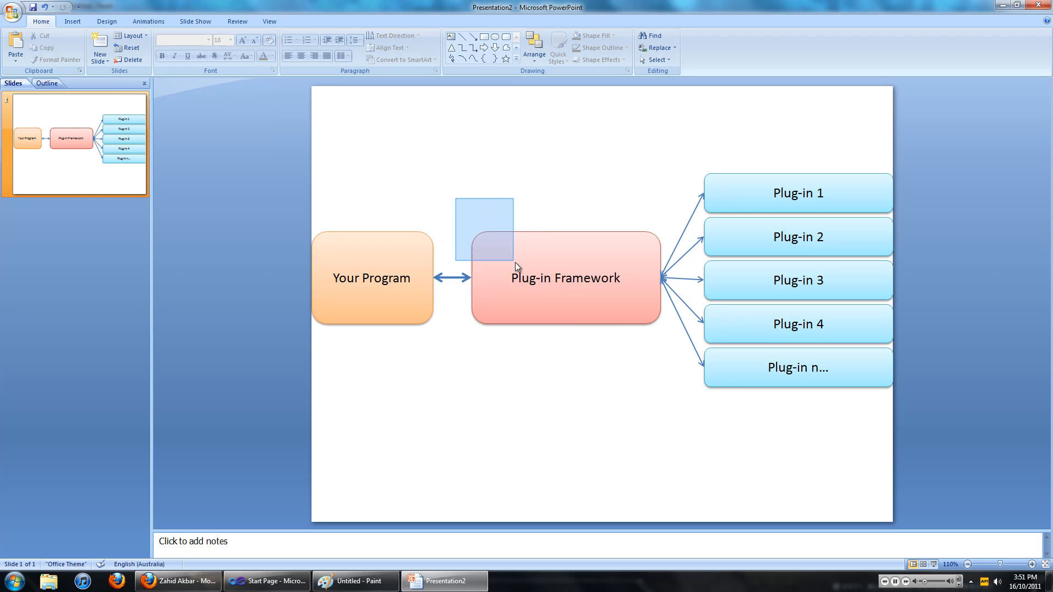
left_click(565, 278)
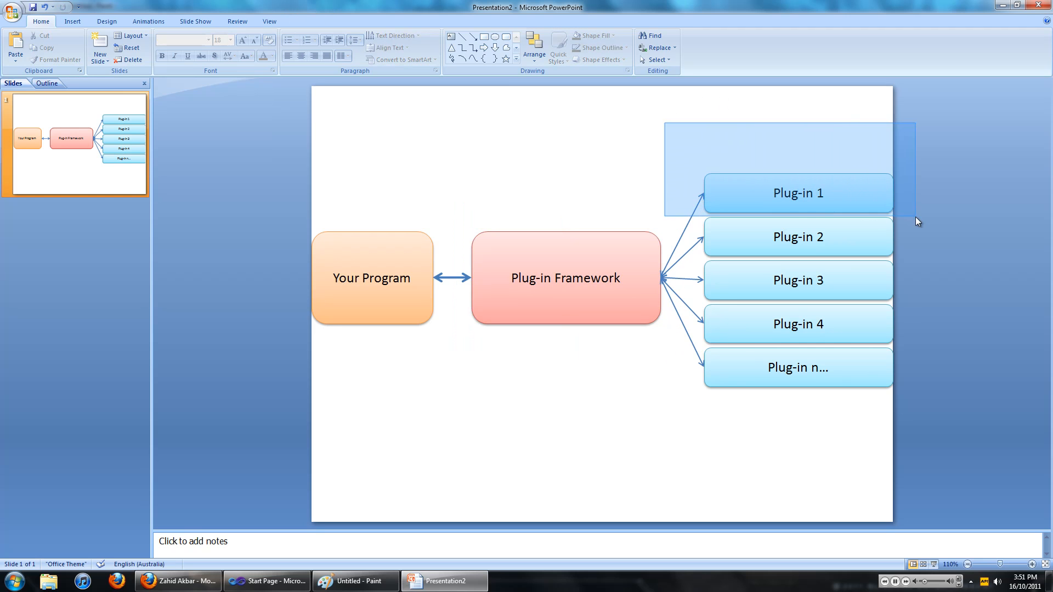
left_click(798, 193)
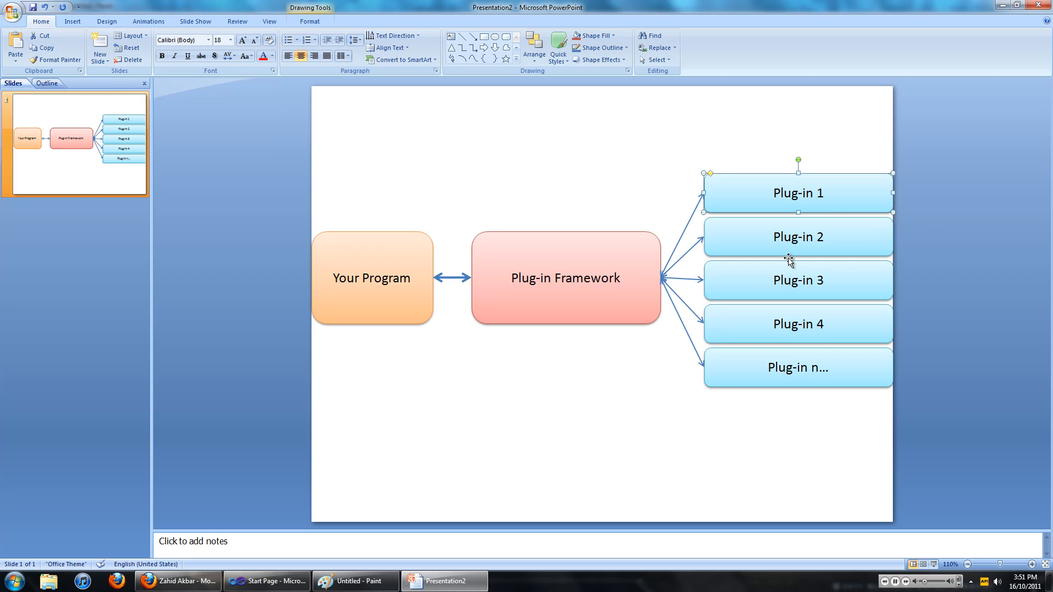
mouse_move(502, 323)
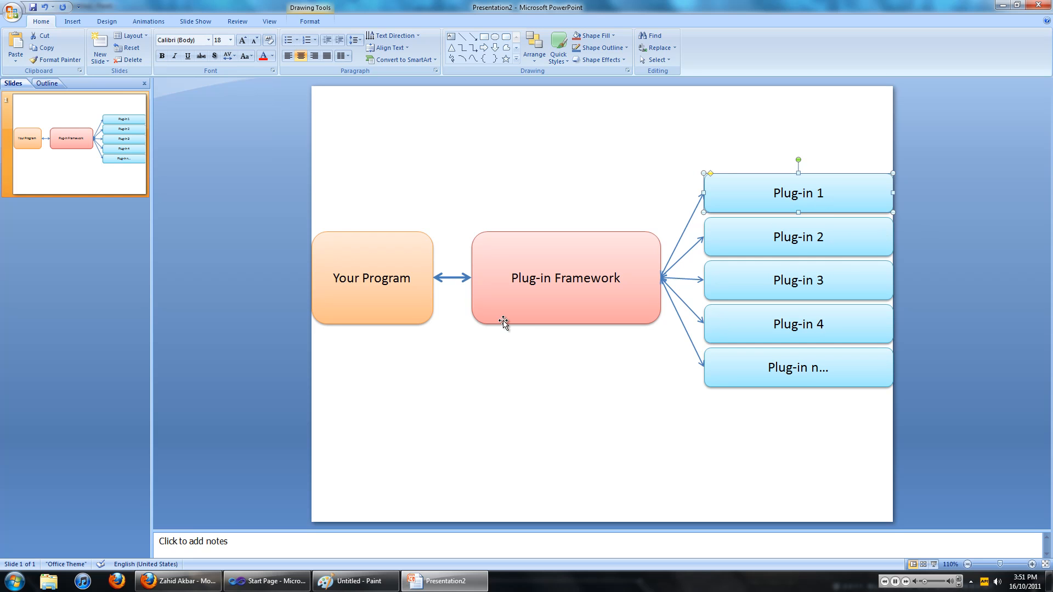
left_click(266, 580)
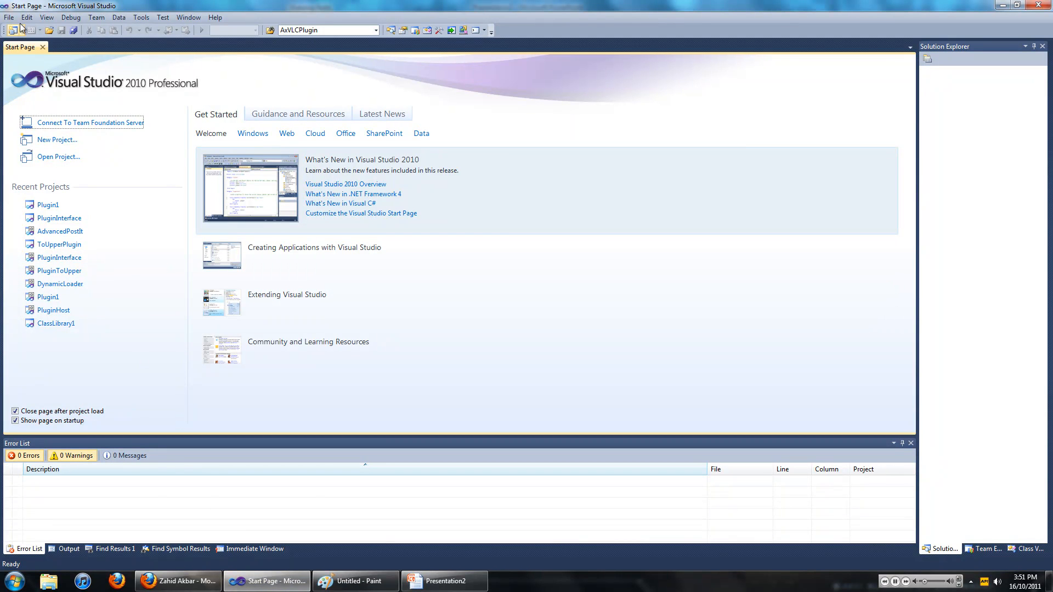
Create a Visual C# Class Library project named PluginInterface.
left_click(9, 17)
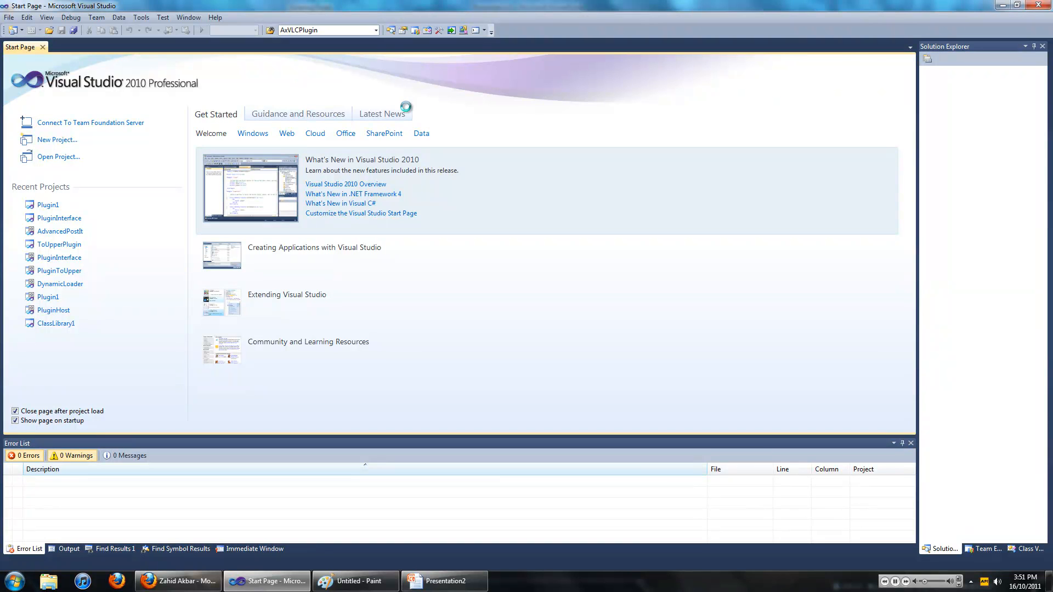
left_click(57, 140)
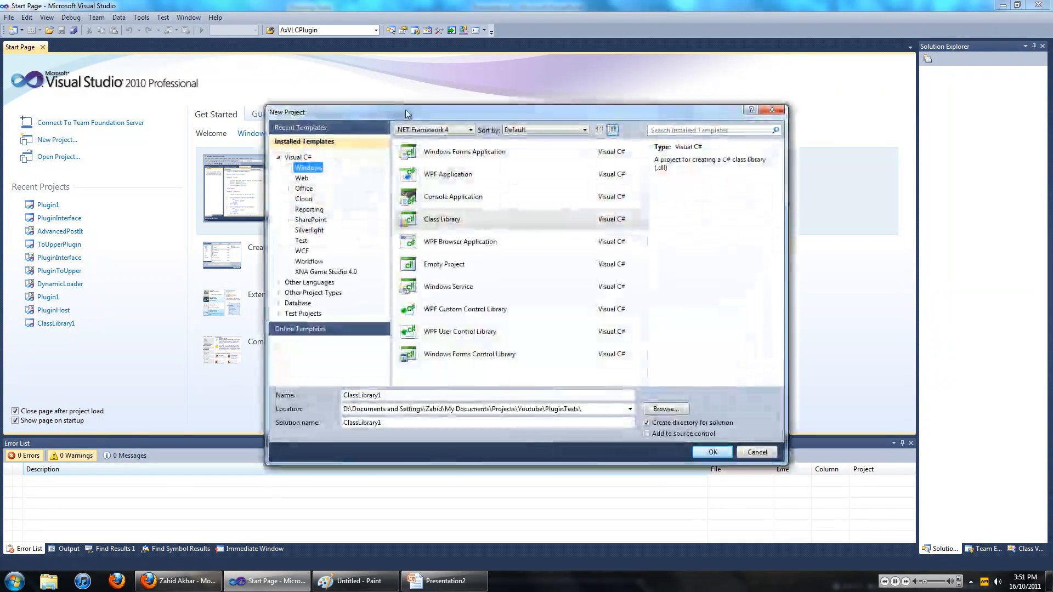
left_click(464, 152)
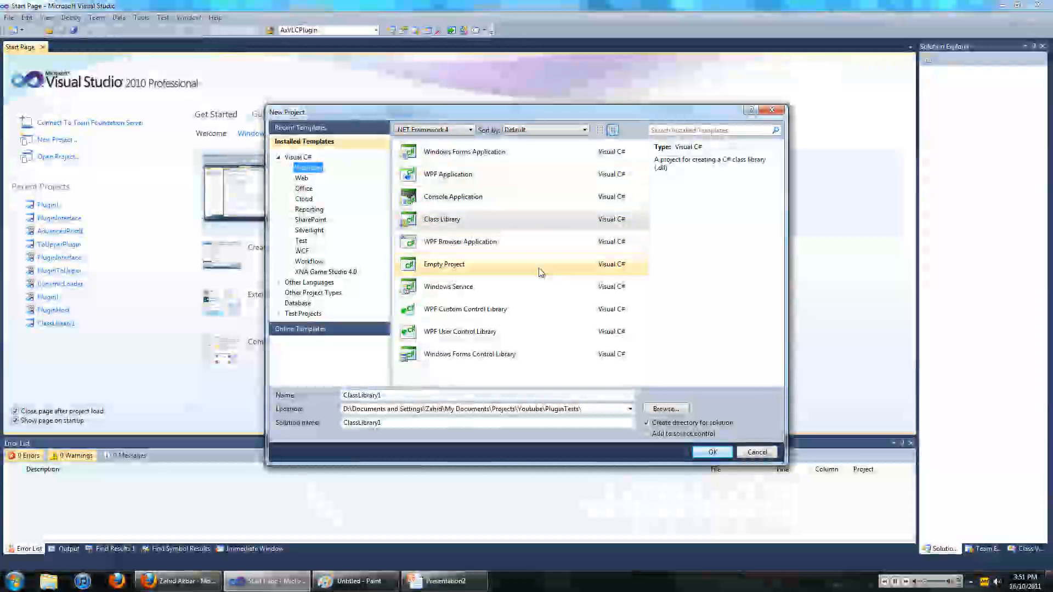
left_click(442, 219)
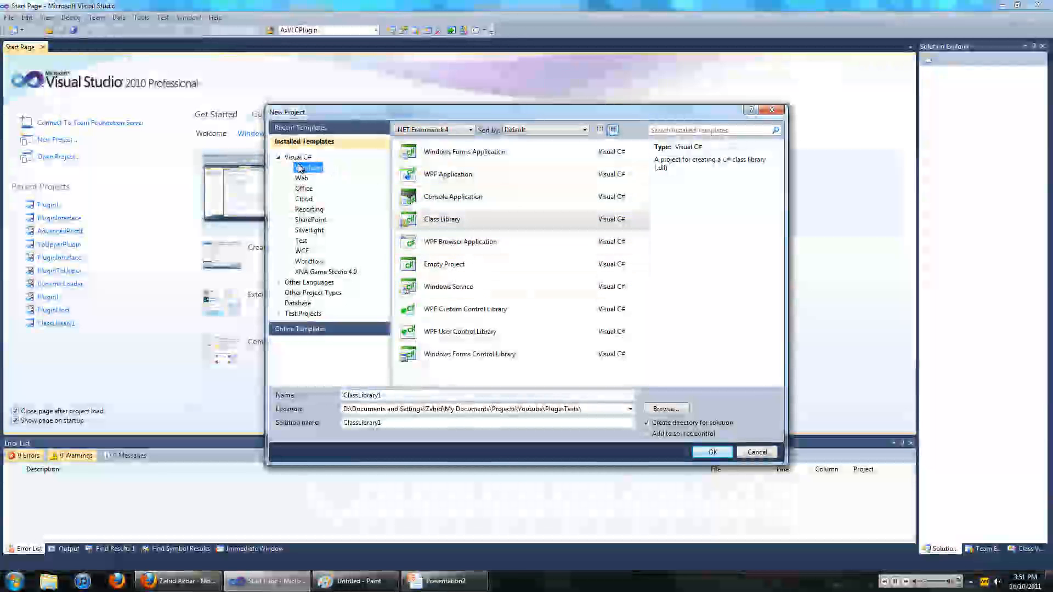
left_click(442, 219)
type("PluginInterfac")
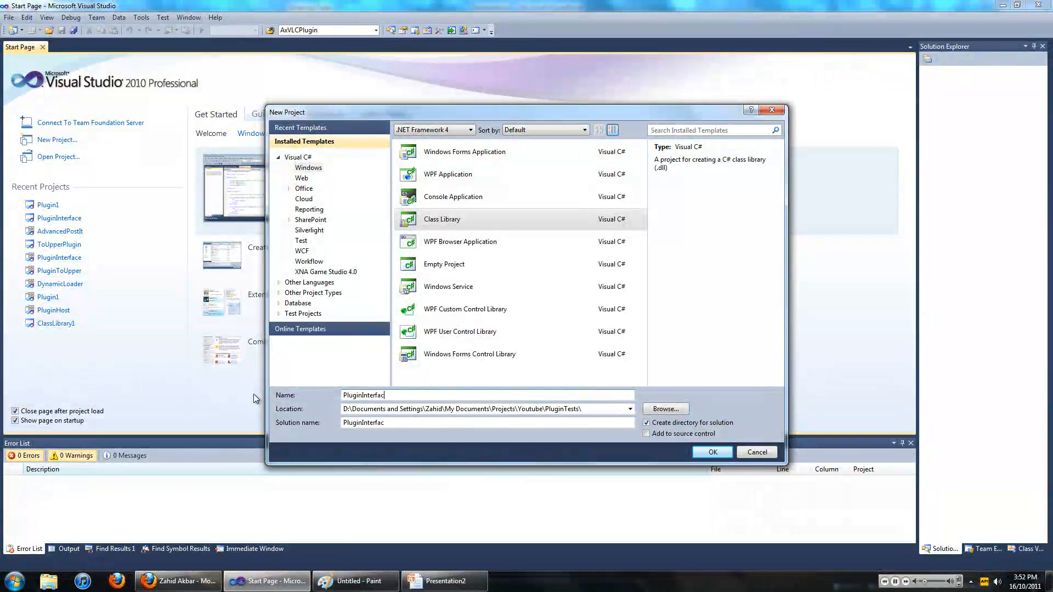
left_click(711, 452)
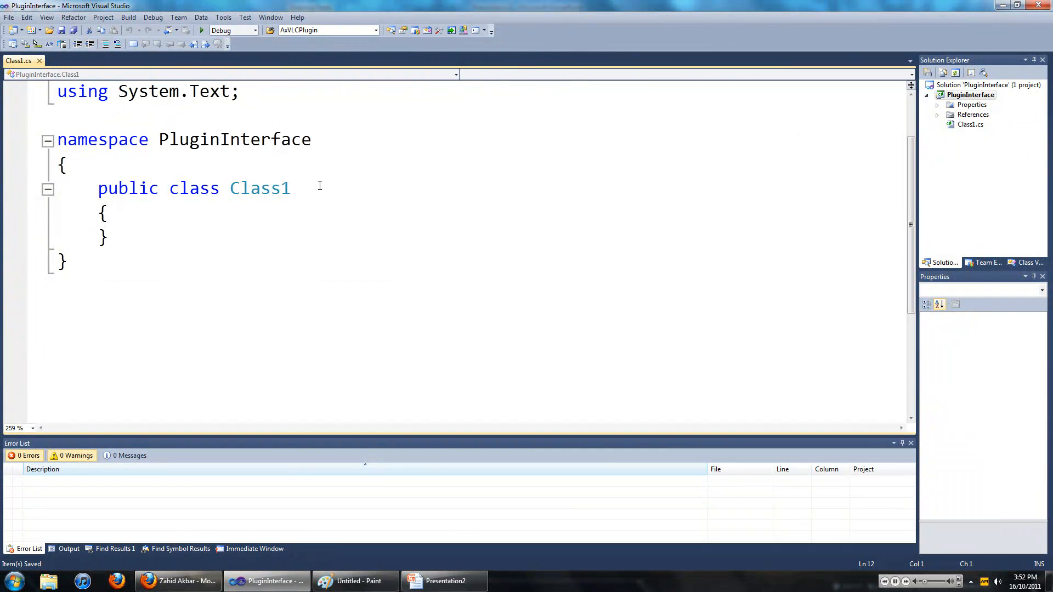
Change 'class Class1' to 'interface IPlugin' and start a new line in its body.
left_click_drag(60, 166, 291, 189)
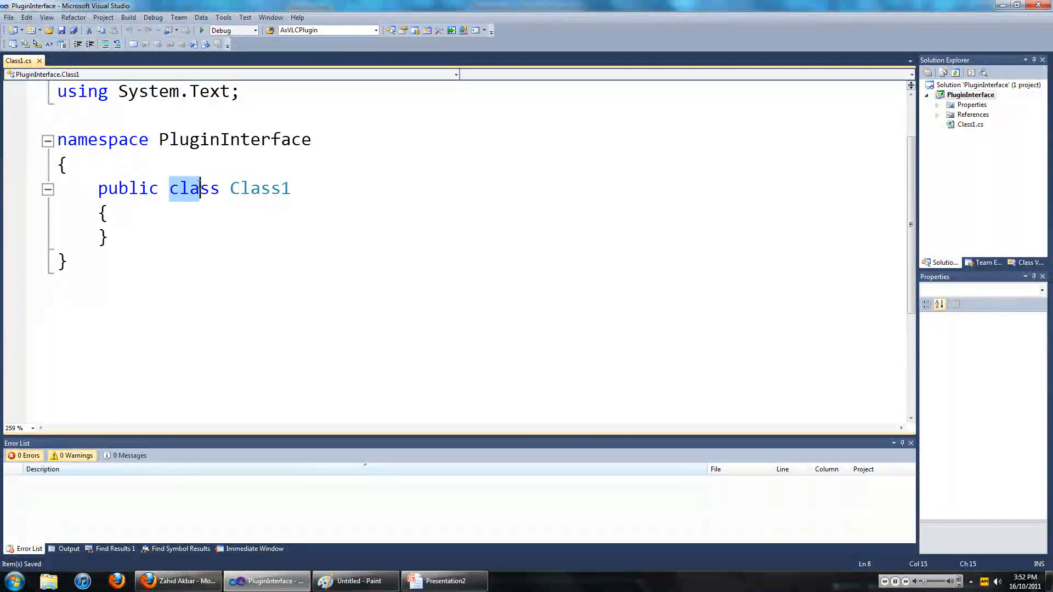
type("interface")
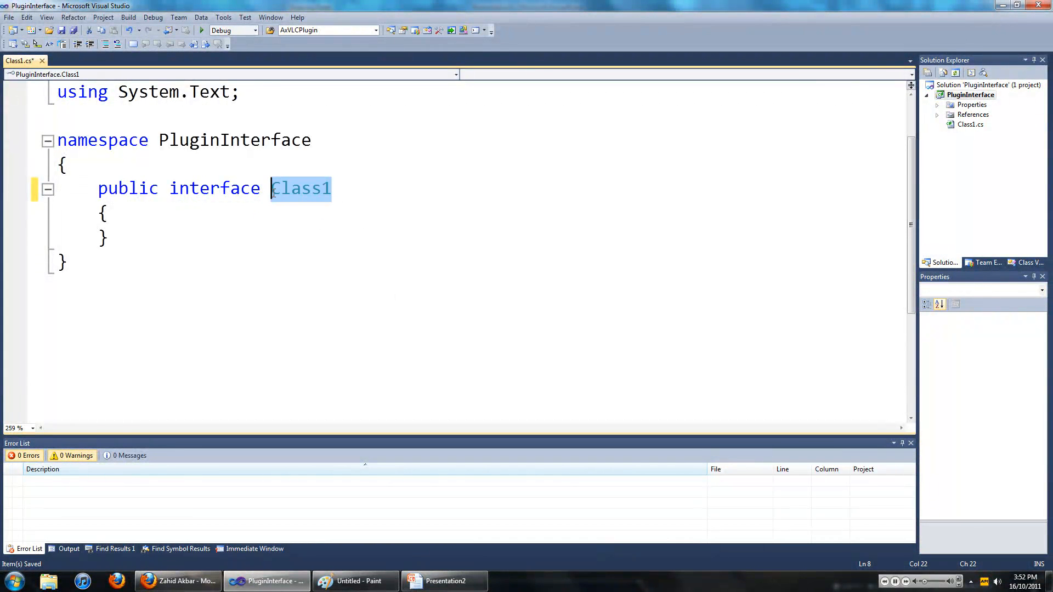
type("I")
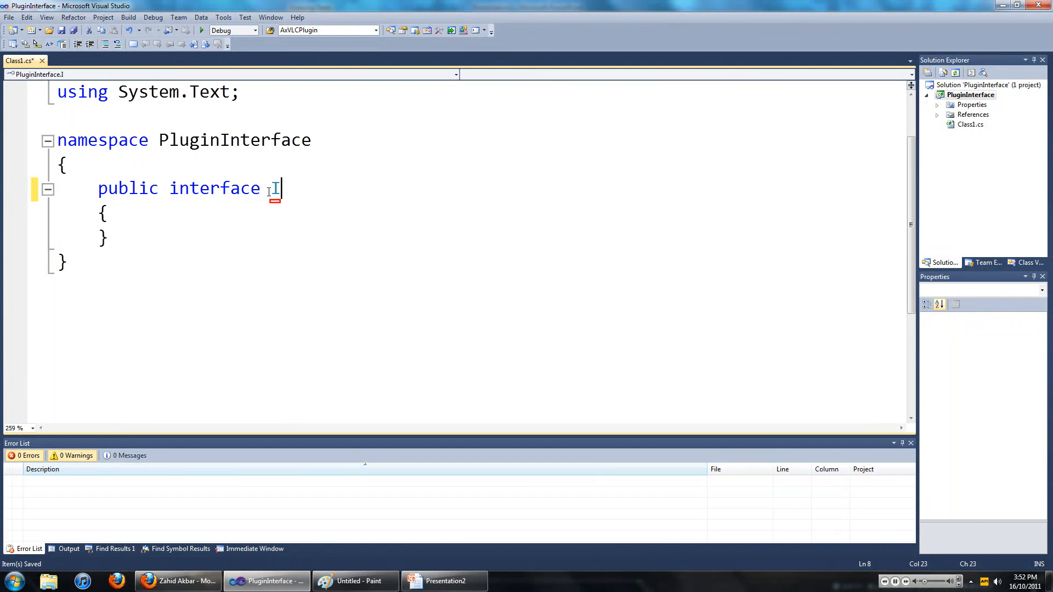
type("Pl")
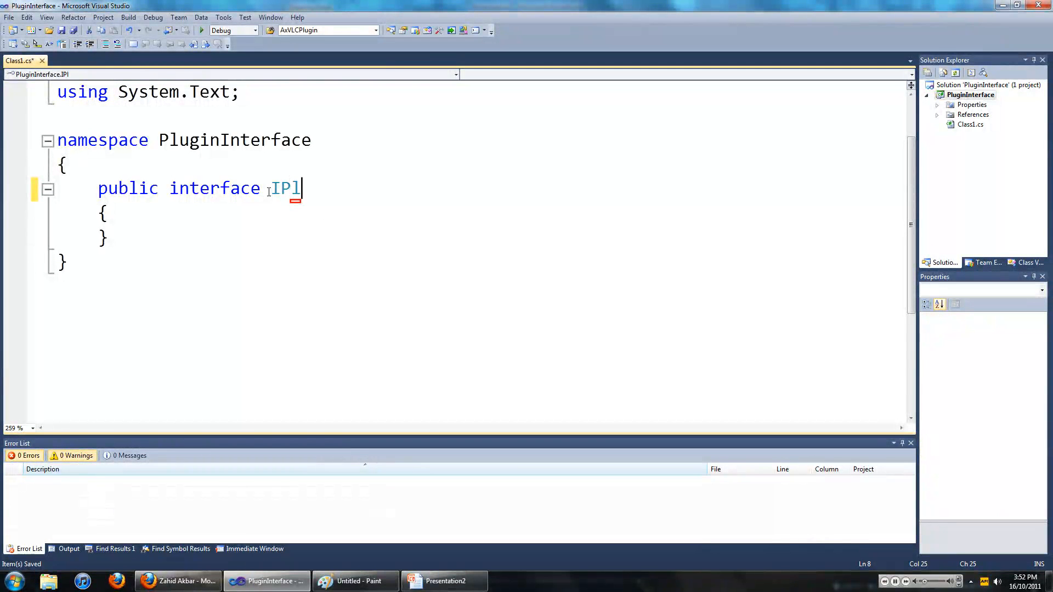
type("ugin")
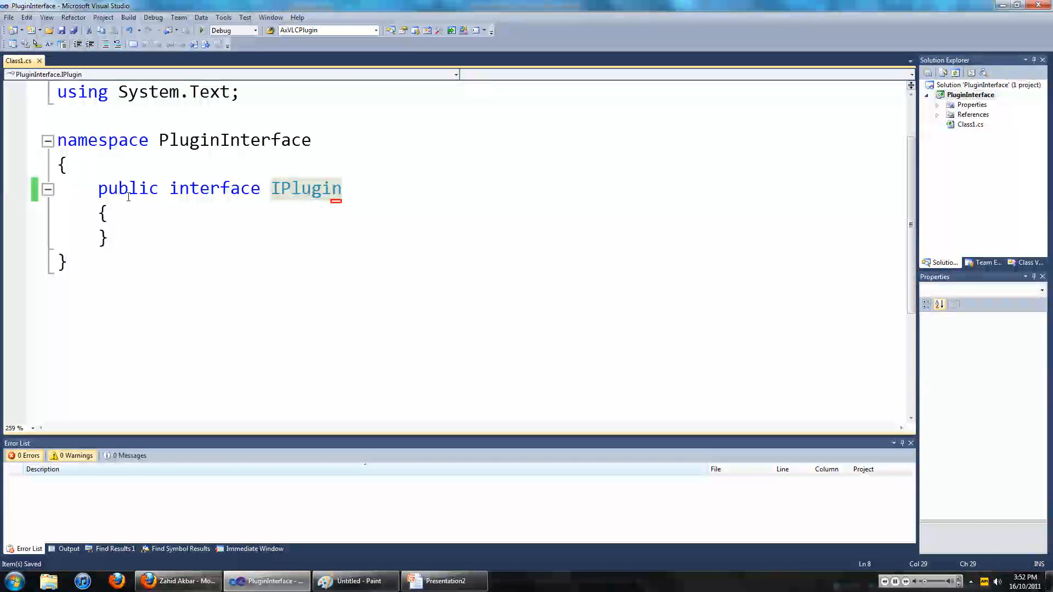
key("enter")
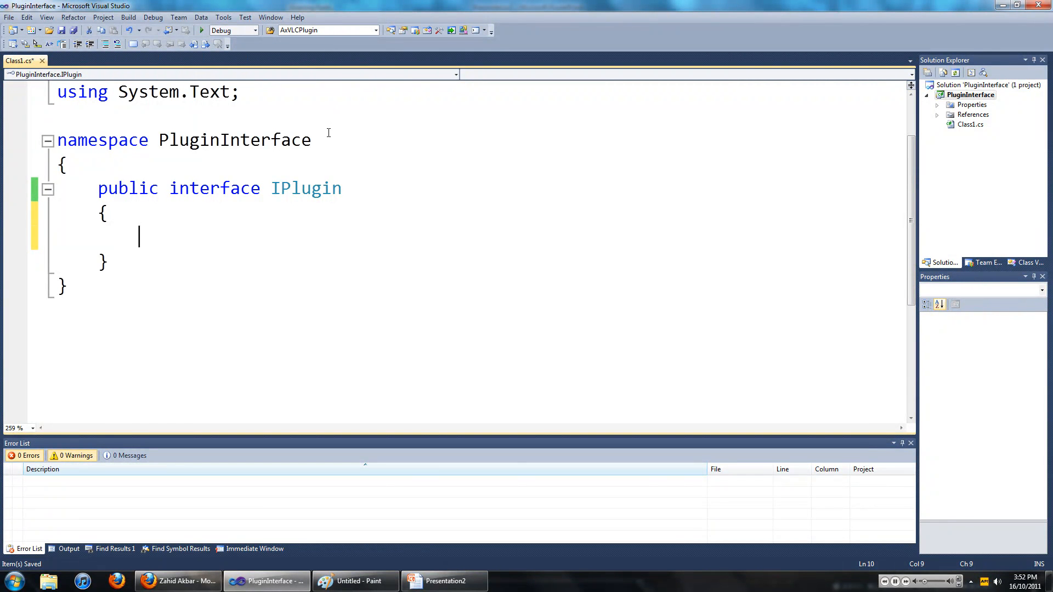
mouse_move(479, 132)
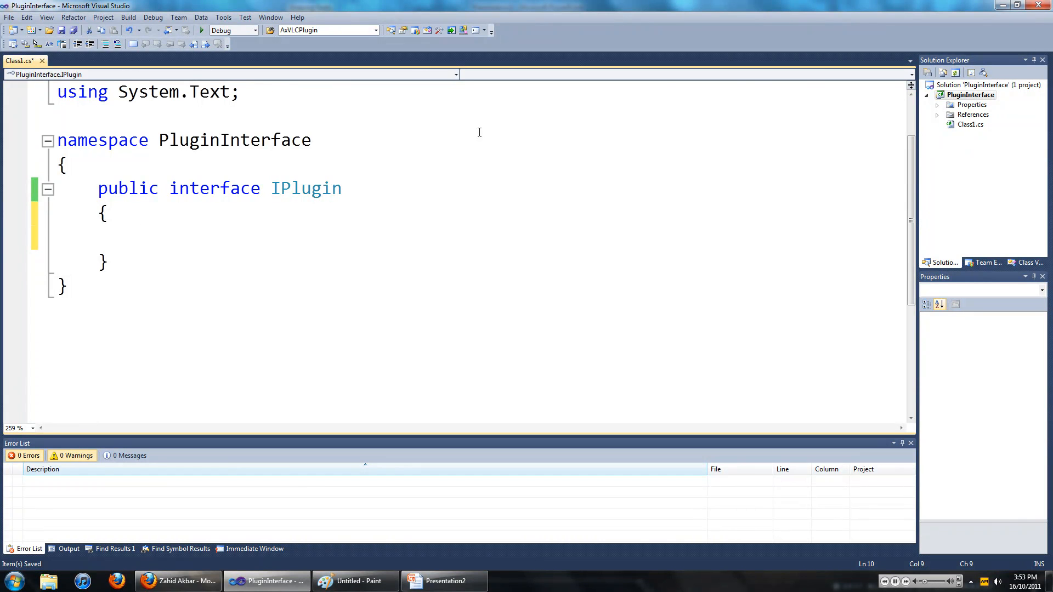
Add 'string GetPluginName();' and 'string GetInformation();' declarations inside IPlugin.
type("s")
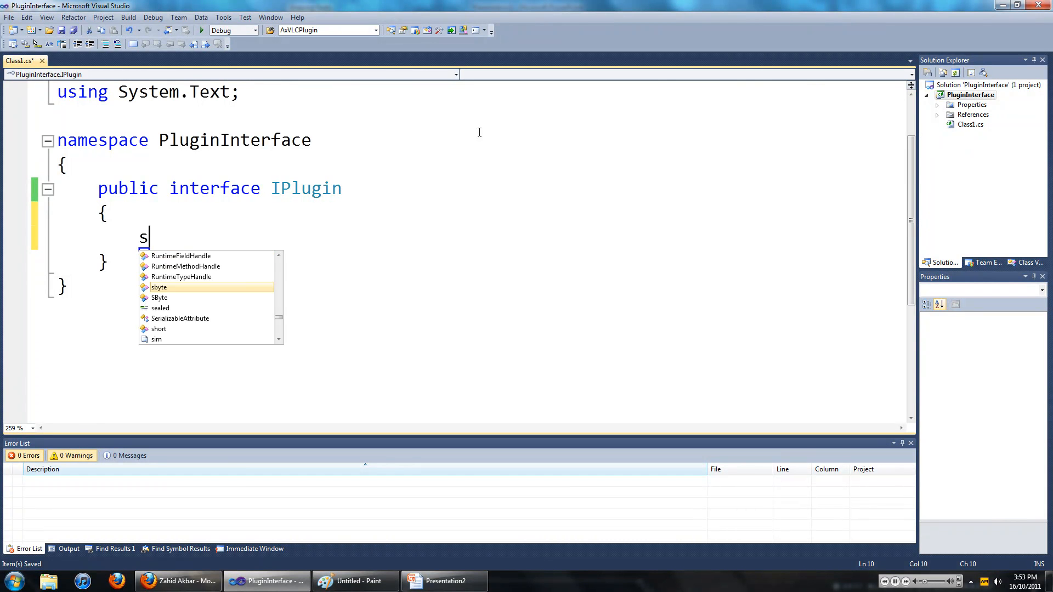
type("tring")
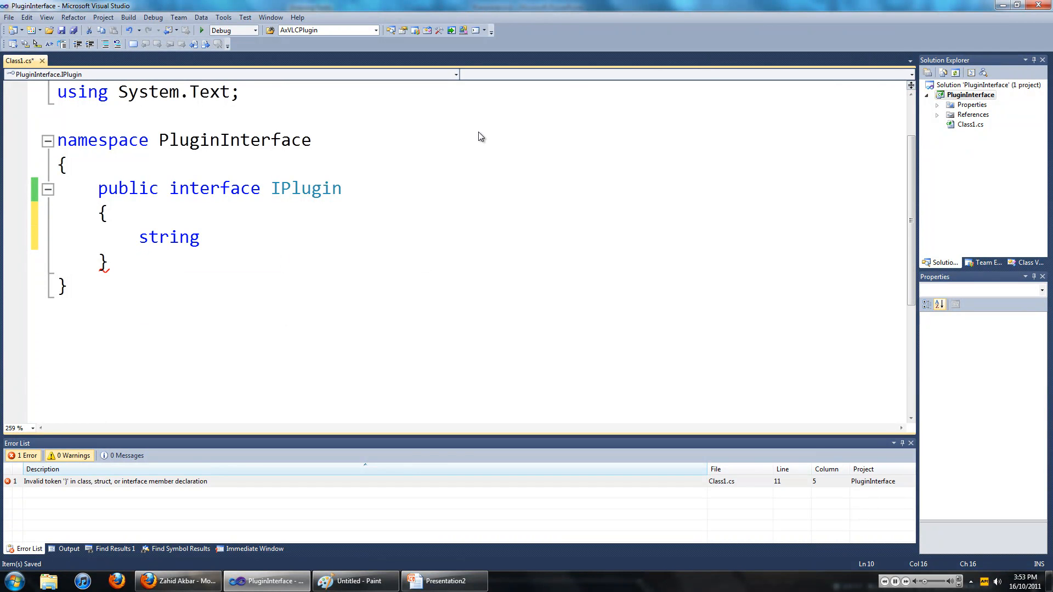
type("Ge")
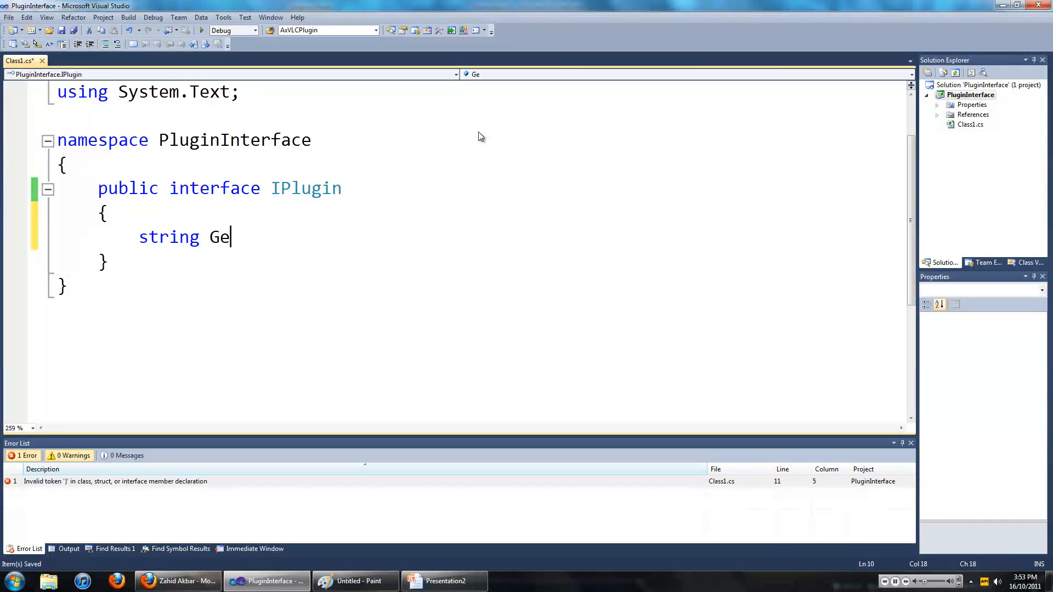
type("tPlu")
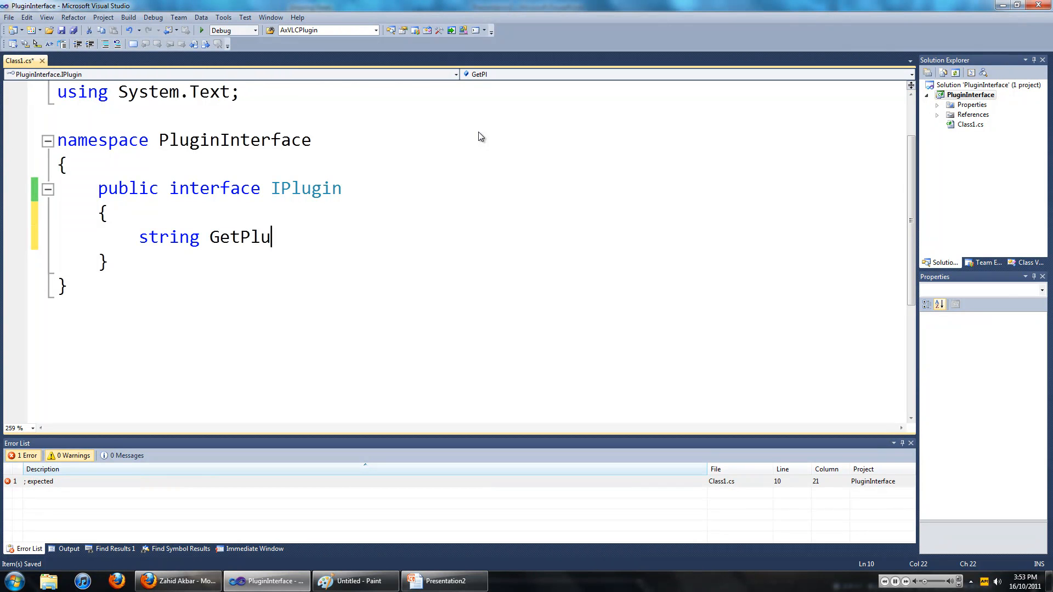
type("ginN")
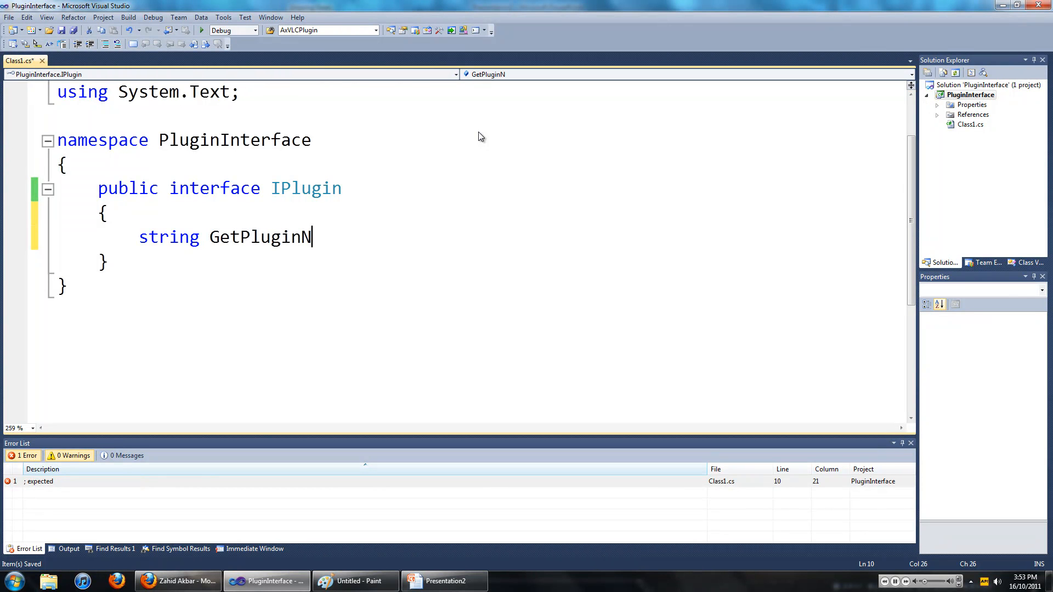
type("ame")
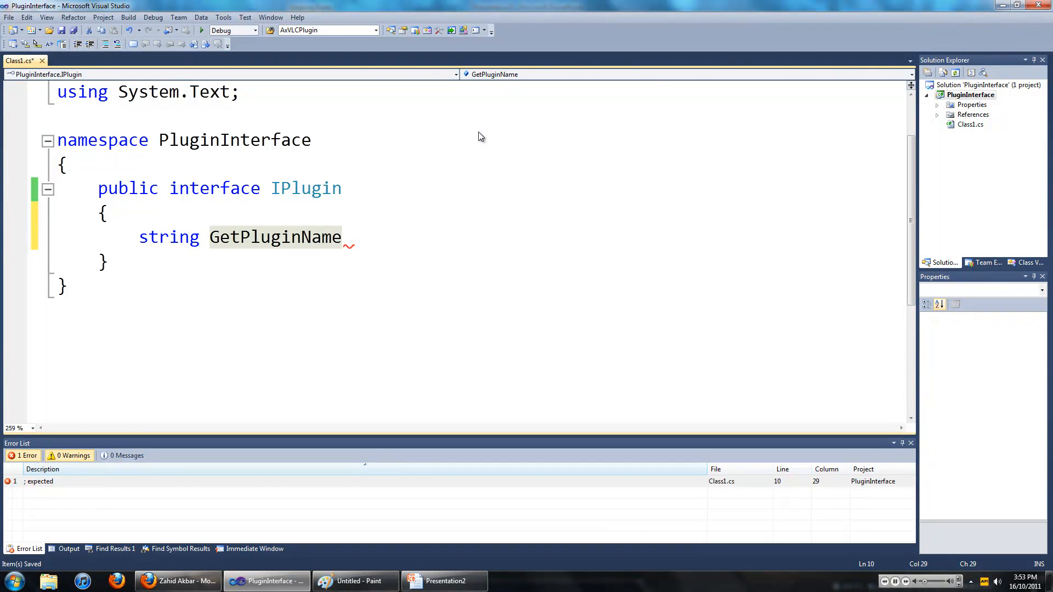
type("();")
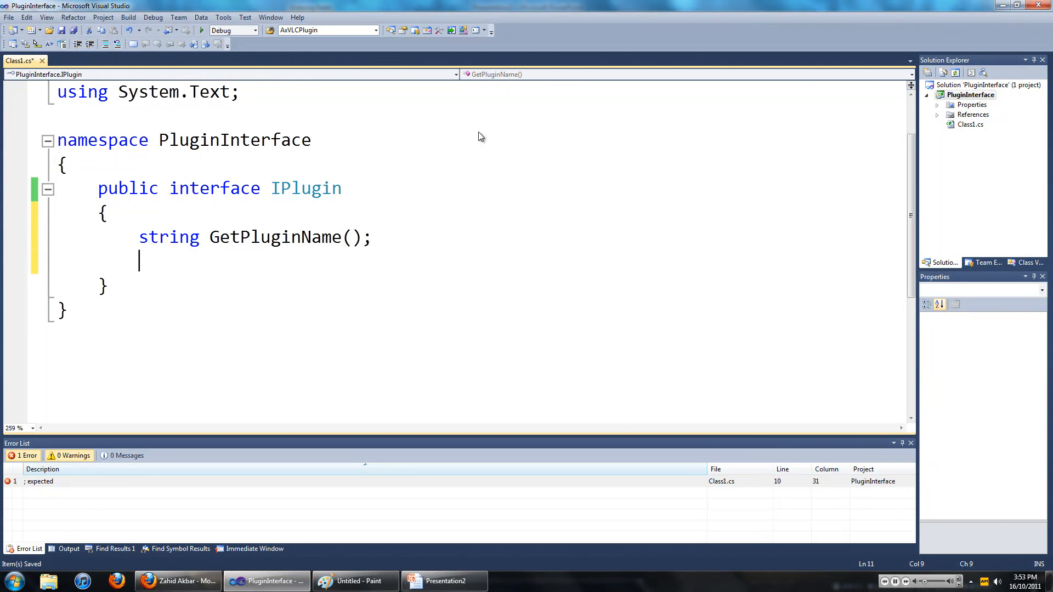
key("enter")
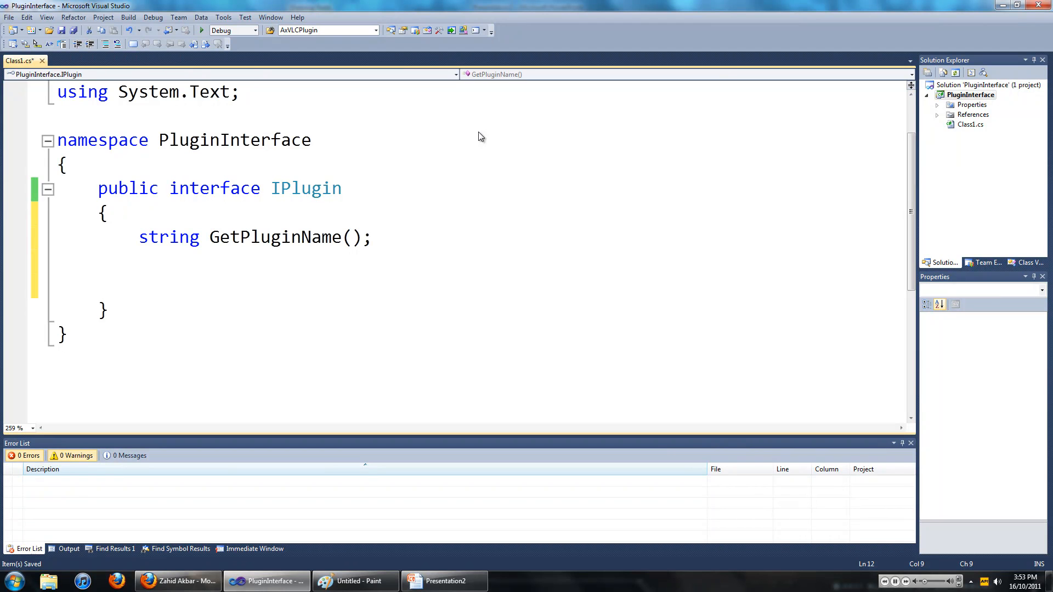
type("string")
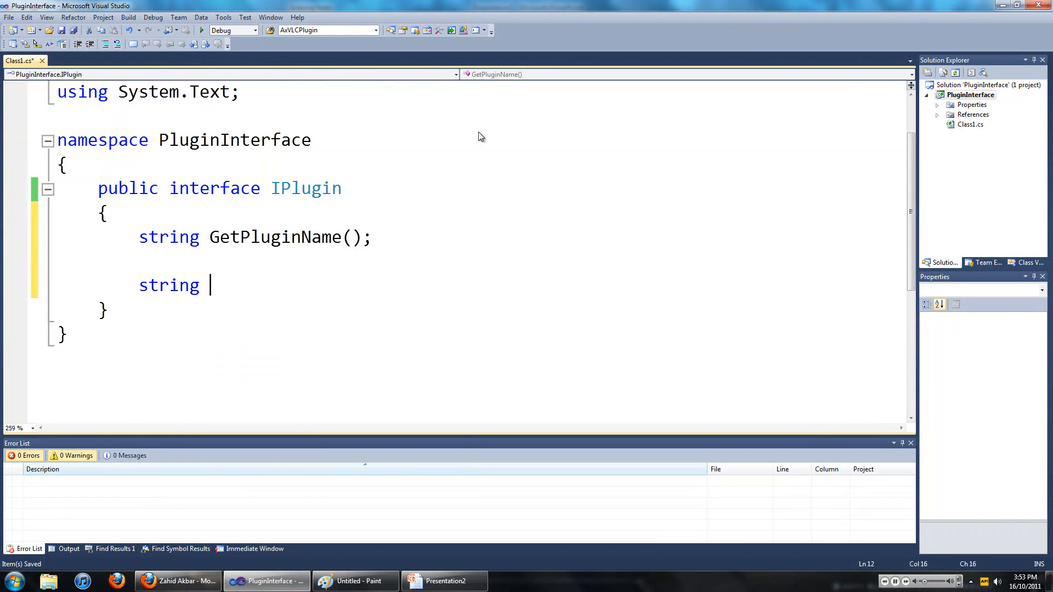
type("GetI")
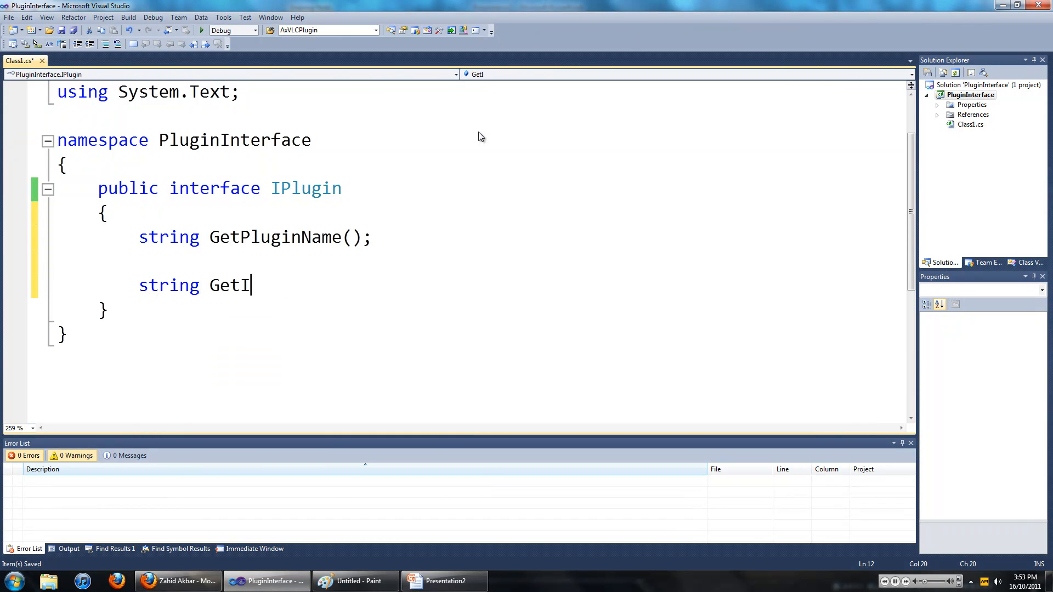
type("nformati")
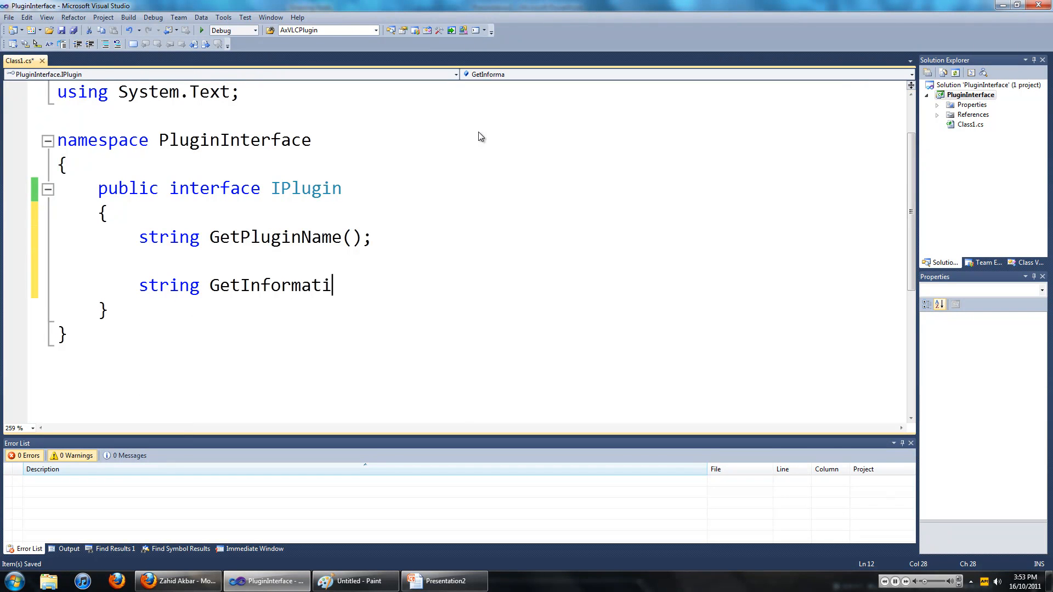
type("on();")
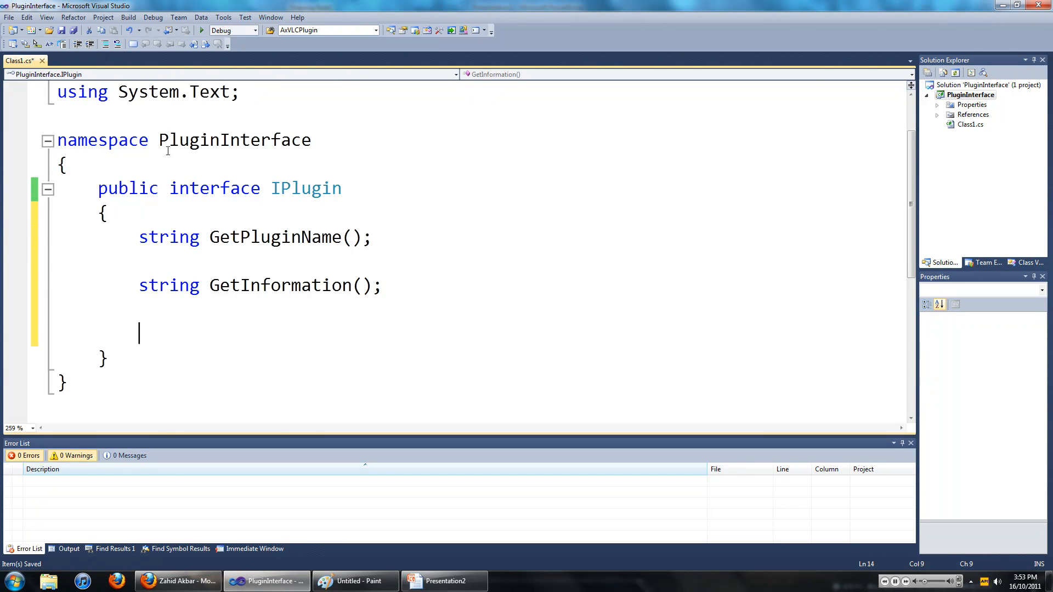
Add 'void SerVar(string var);' below GetInformation in IPlugin.
type("void")
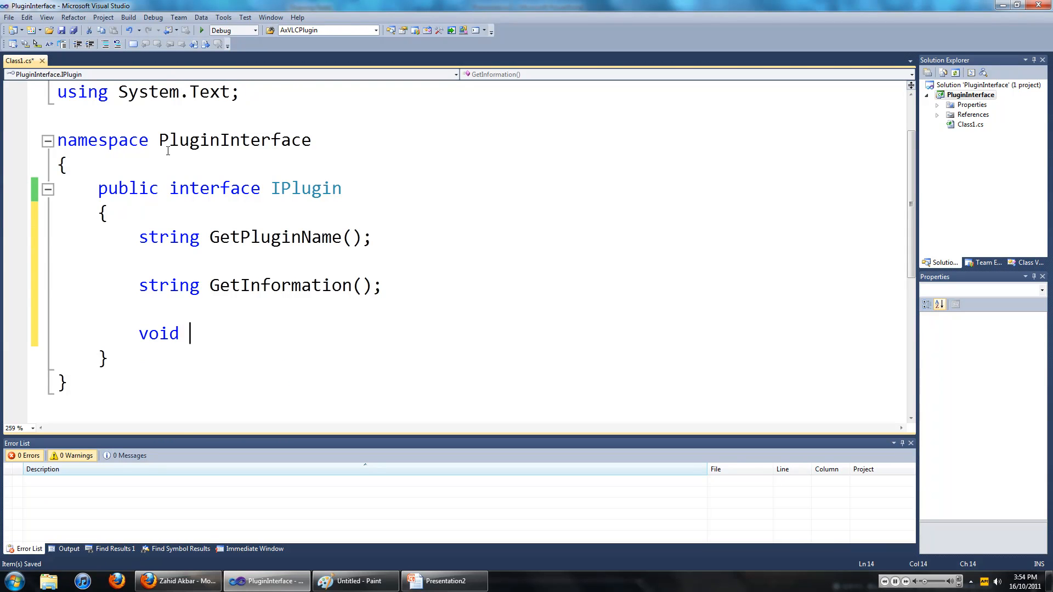
type("Ser")
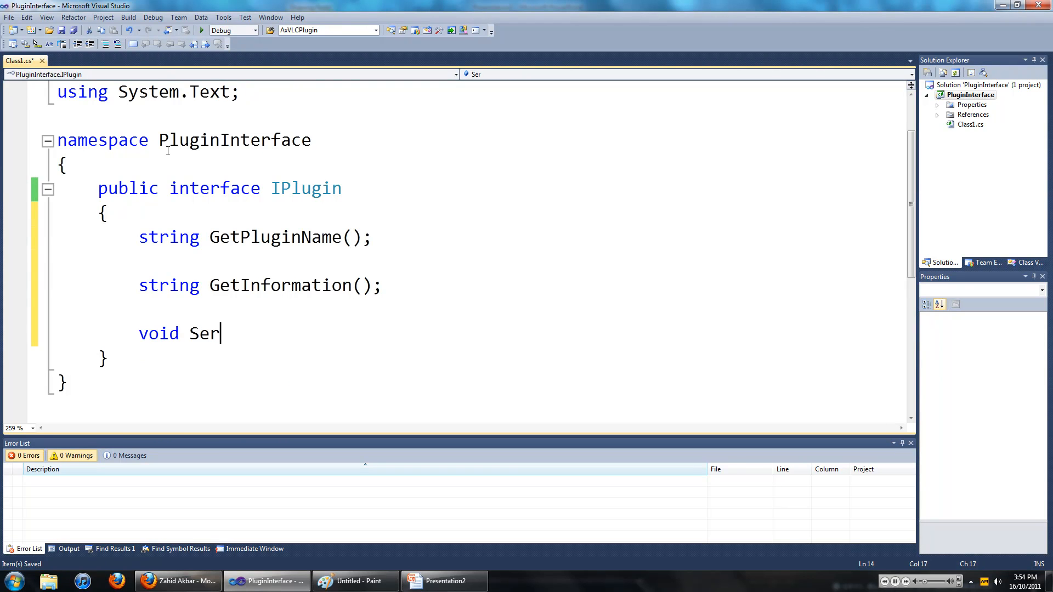
type("Var")
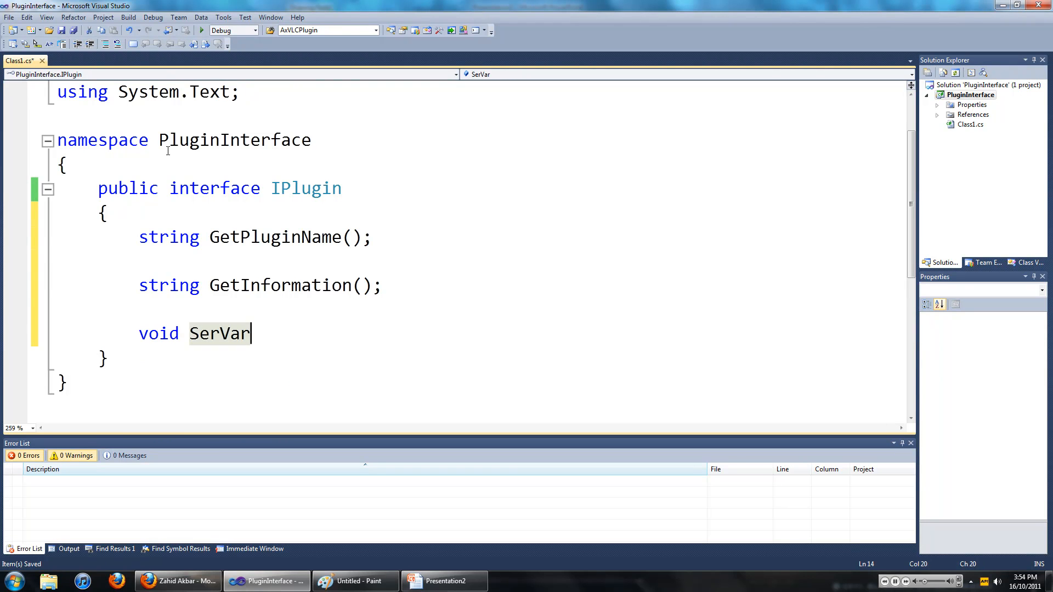
type("(")
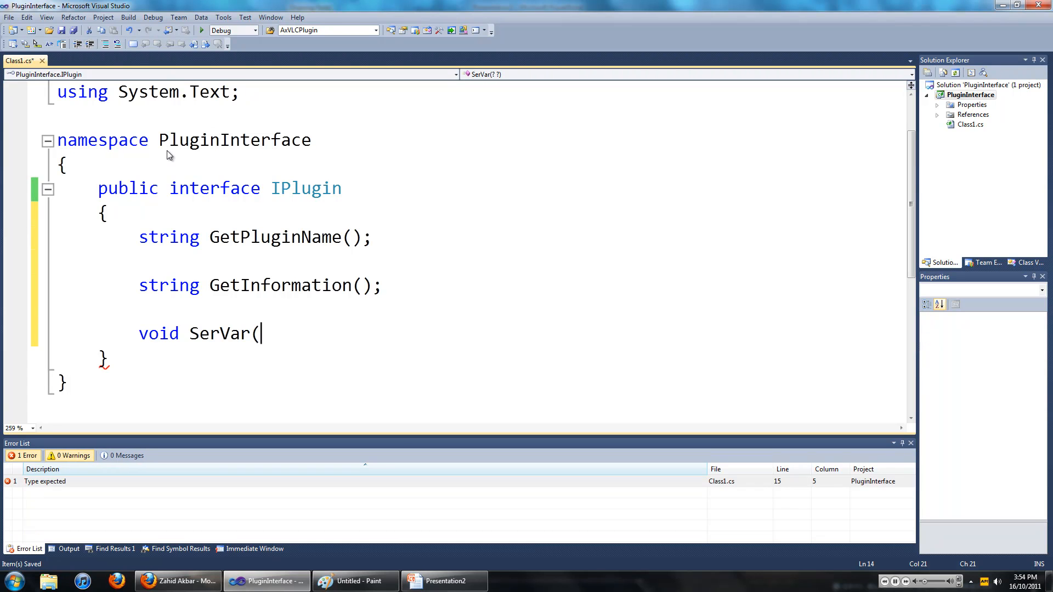
type("st")
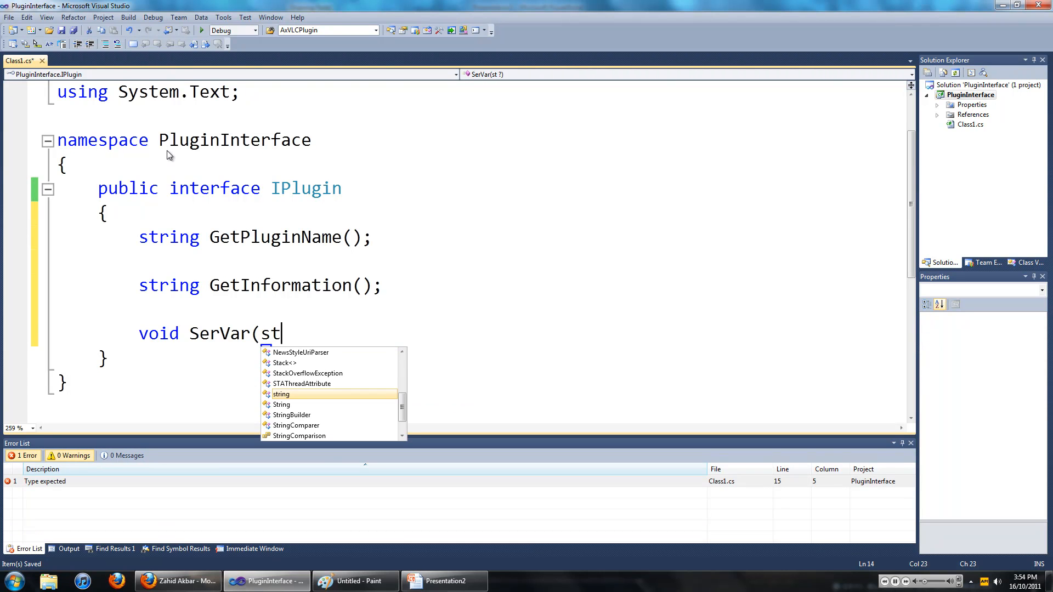
type("ri")
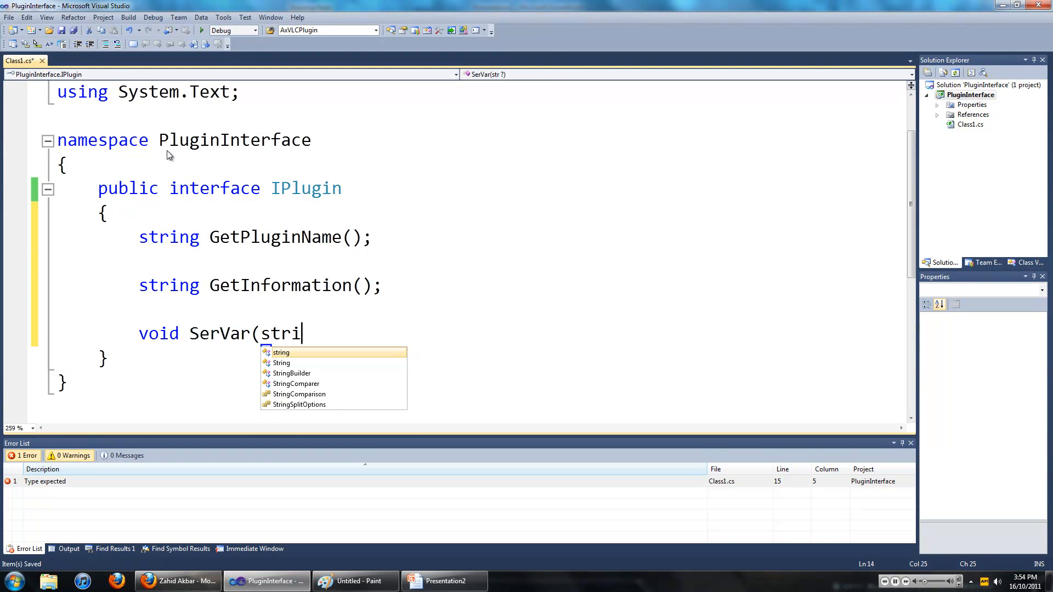
type("ng v")
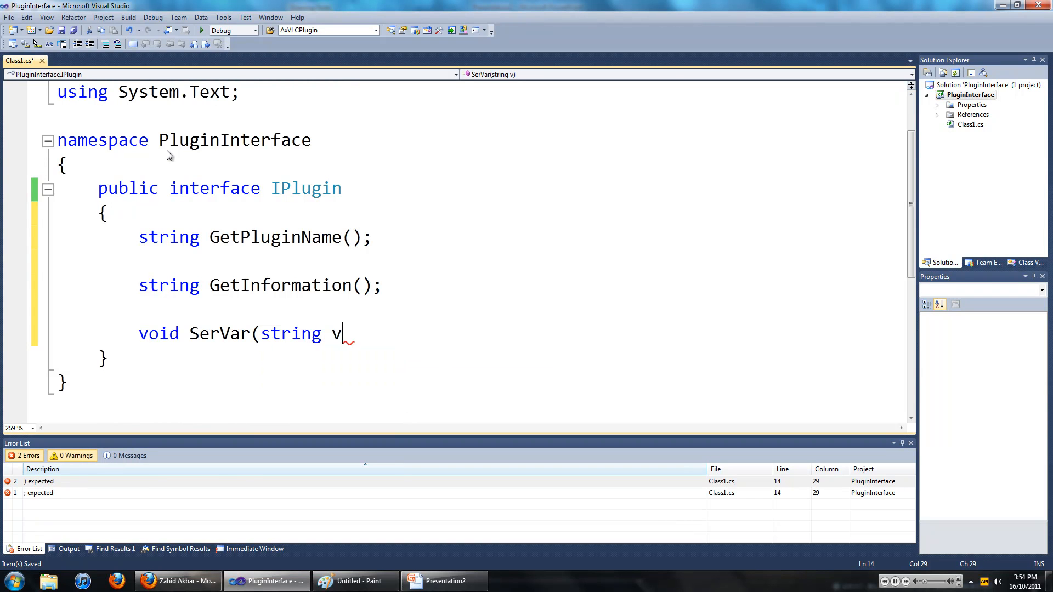
type("ar)")
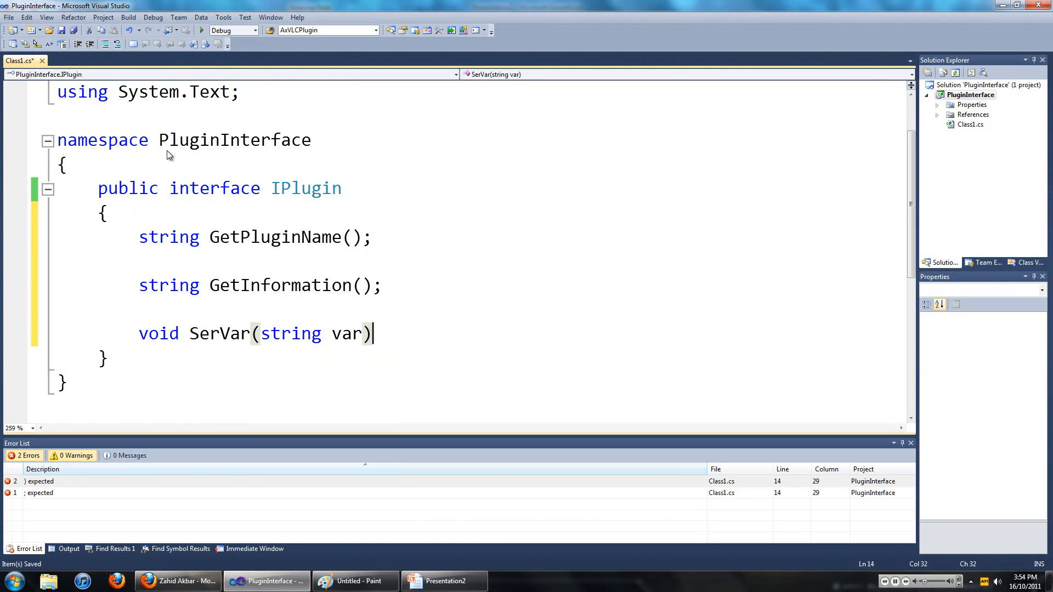
type(";")
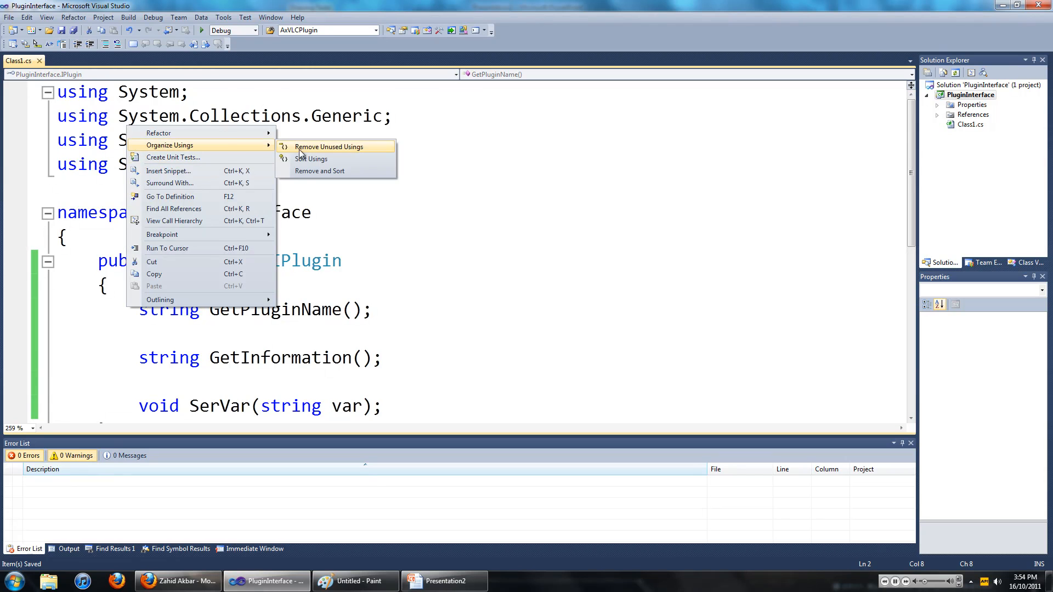
Remove unused using directives from Class1.cs and build the solution.
left_click(330, 147)
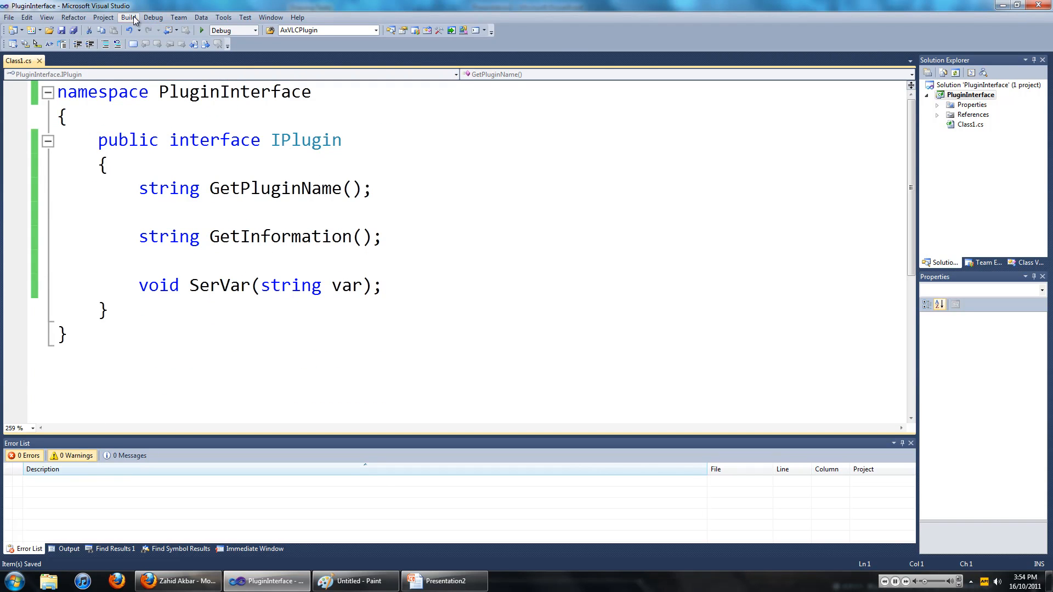
left_click(127, 17)
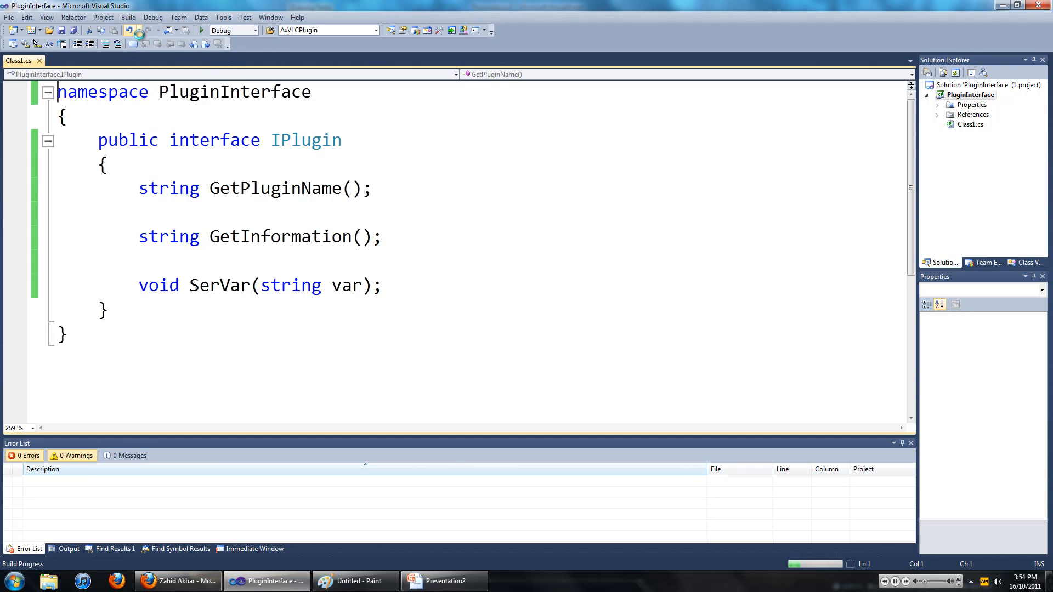